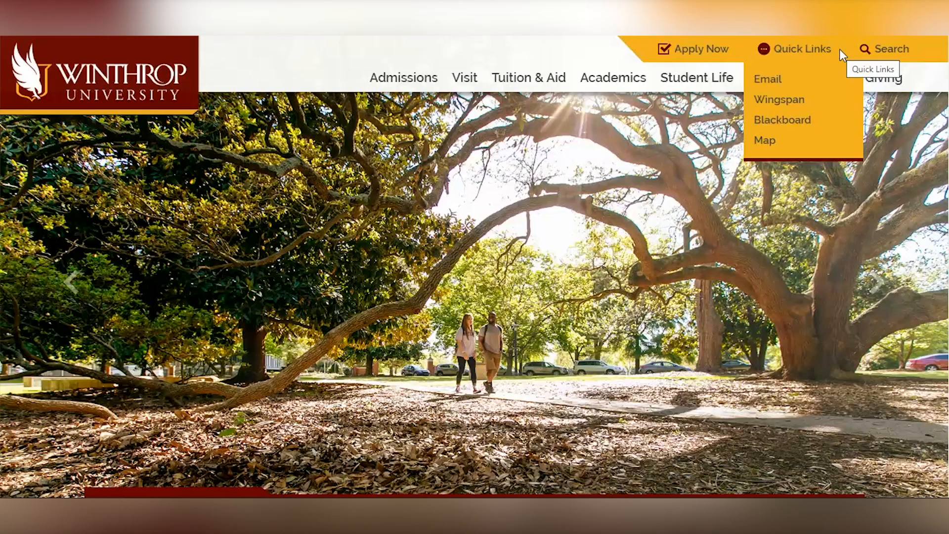
pyautogui.moveTo(779, 100)
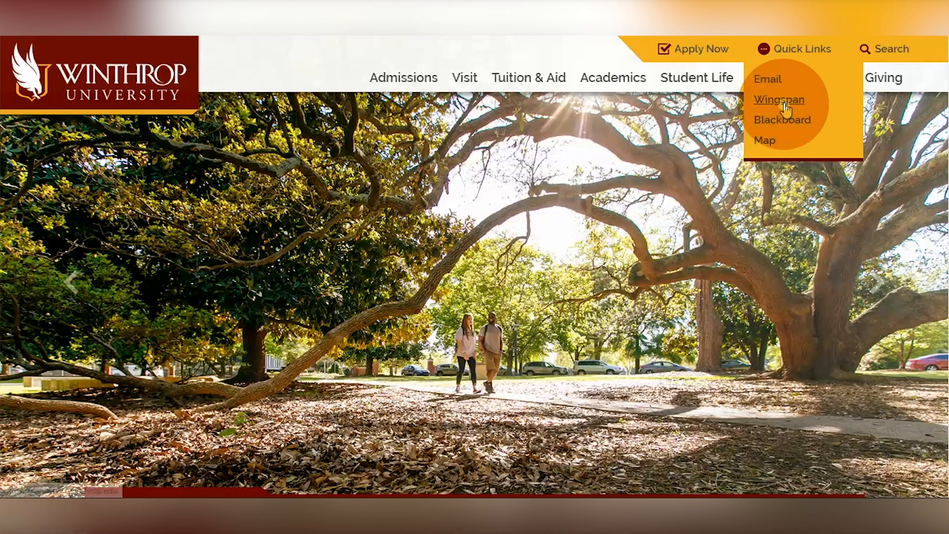
# Follow the Wingspan link in the Winthrop homepage Quick Links to reach the portal
pyautogui.click(779, 100)
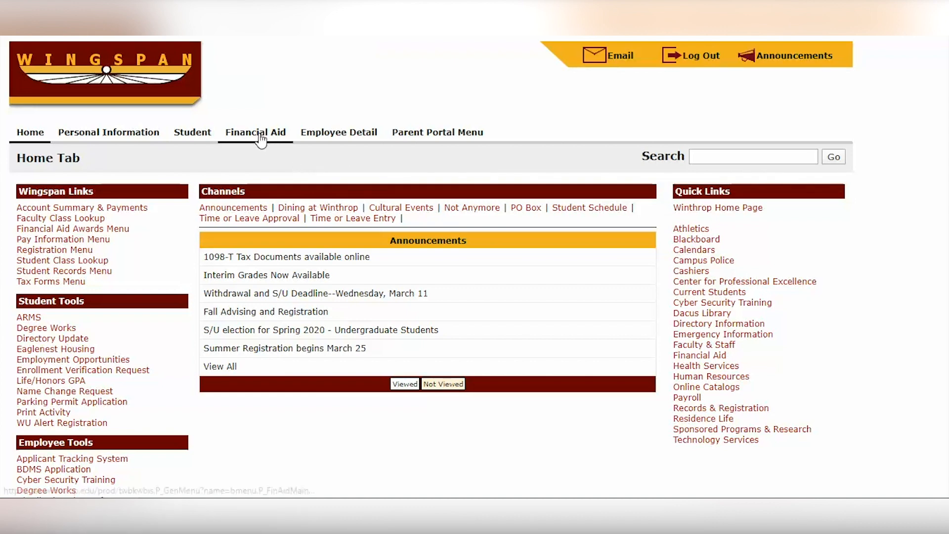
# Open the Financial Aid section's Award menu, listing Award for Aid Year, Payment Schedule and History
pyautogui.click(255, 132)
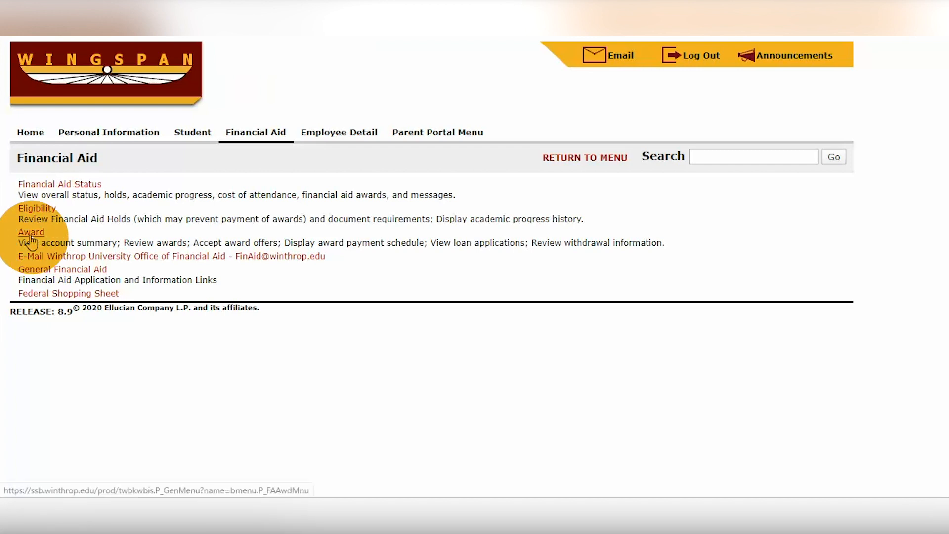
pyautogui.click(31, 232)
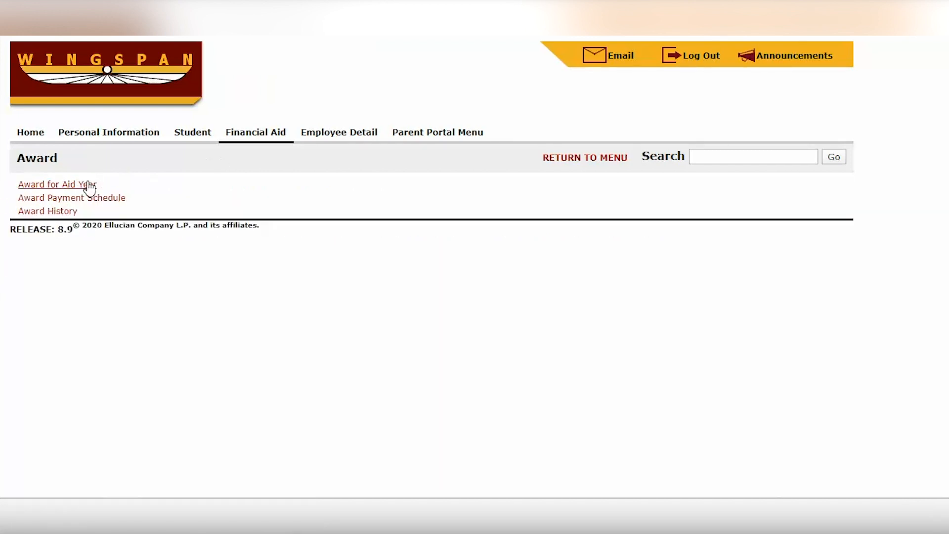
# Select Award Year 2020-2021 under Award for Aid Year and submit to view its Award Package
pyautogui.click(56, 185)
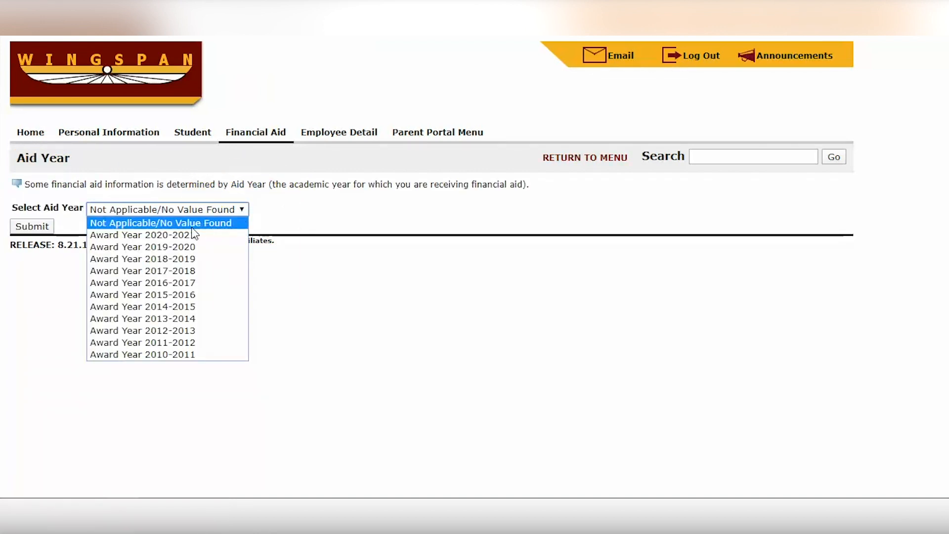
pyautogui.click(141, 235)
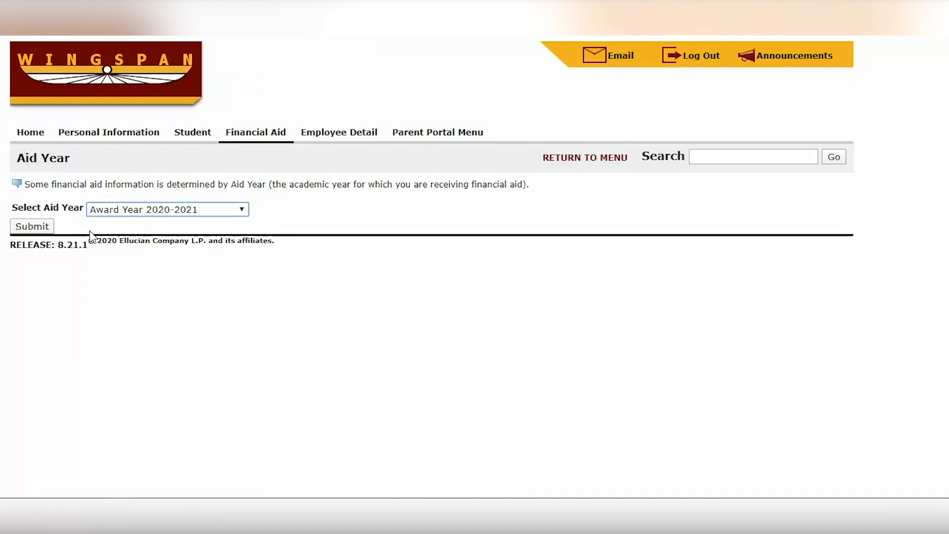
pyautogui.click(32, 225)
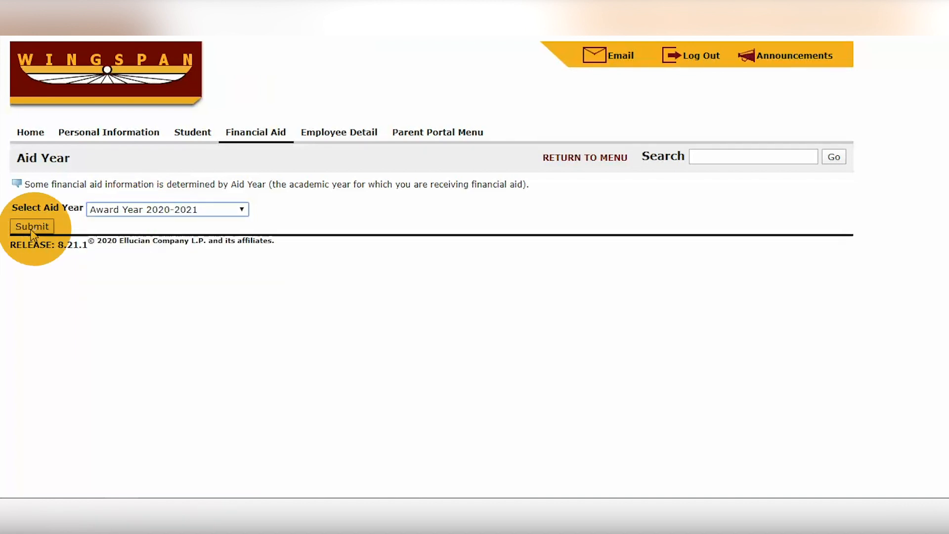
pyautogui.click(32, 226)
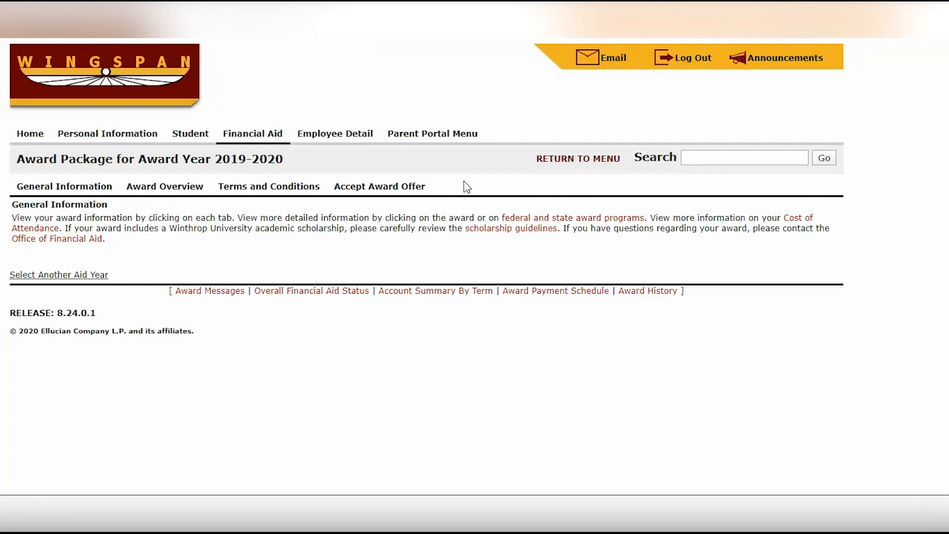